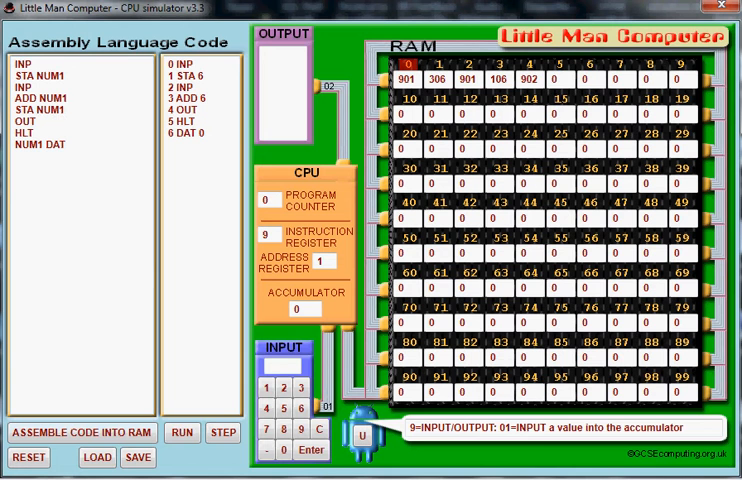
Step: Add a third INP and ADD NUM1 after the second STA NUM1, then assemble into RAM
click(63, 113)
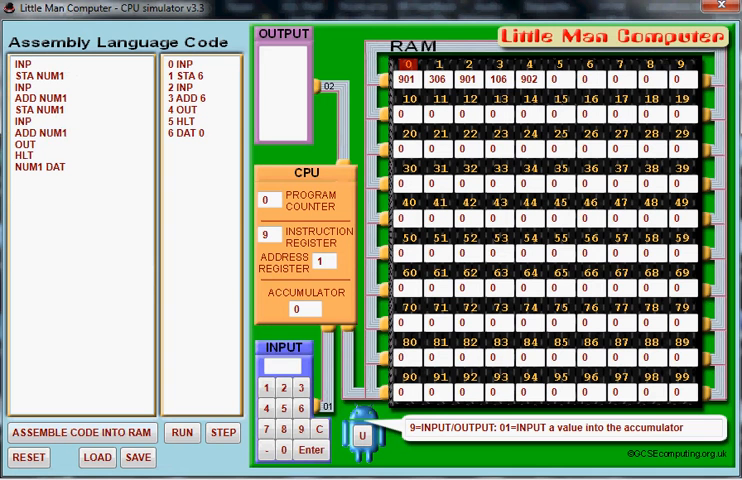
click(55, 133)
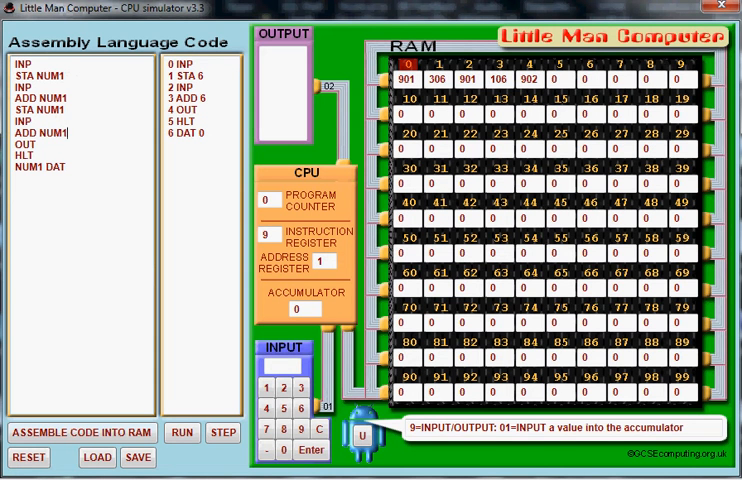
click(82, 433)
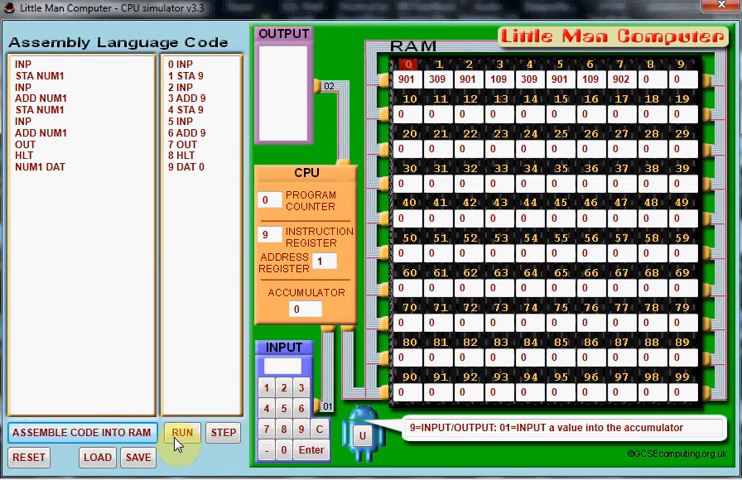
Step: Run the program and submit 2 as the first input
click(183, 432)
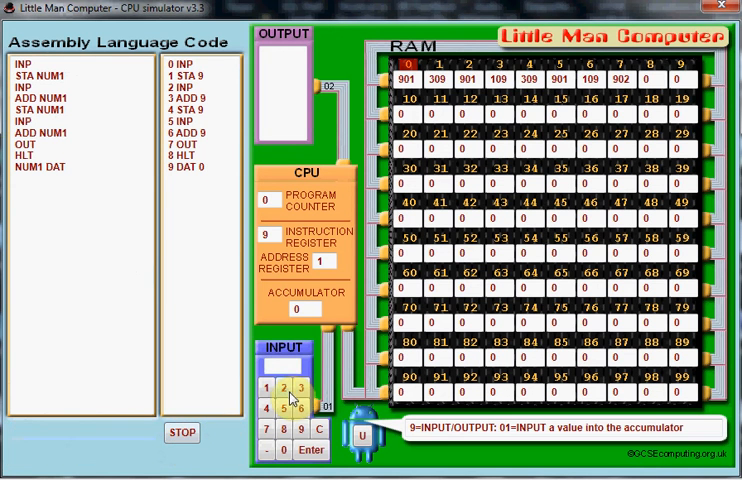
click(283, 391)
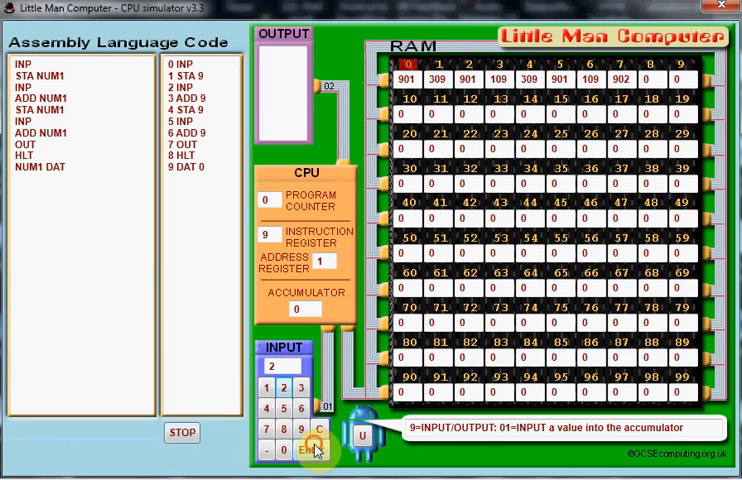
click(311, 450)
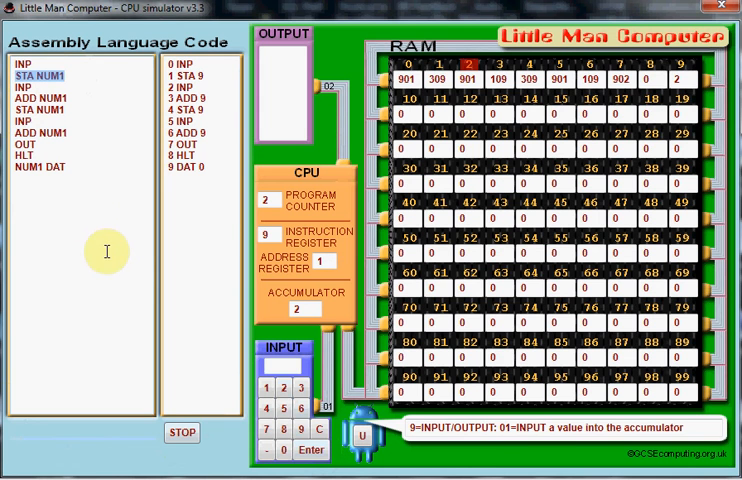
mouse_move(129, 222)
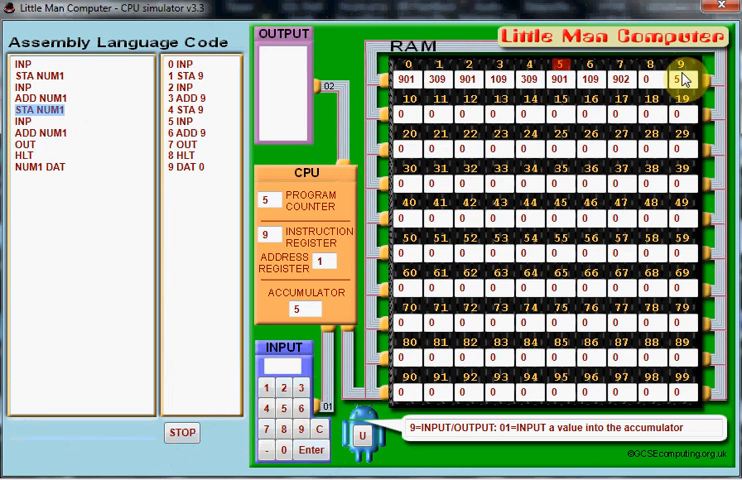
mouse_move(300, 392)
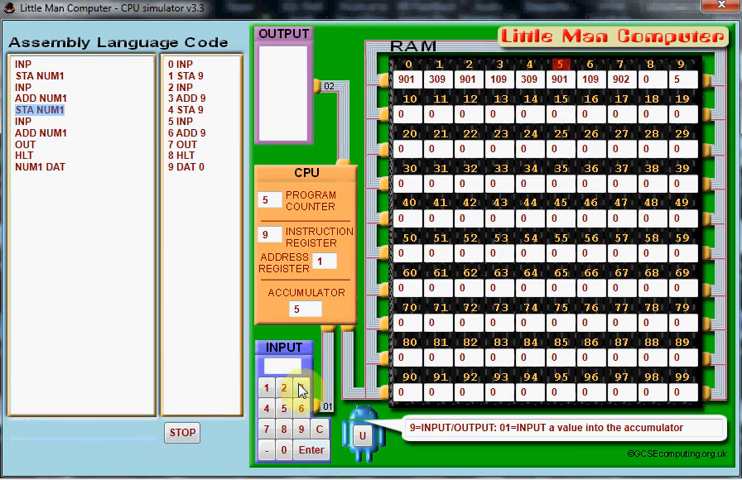
Step: Submit 3 as the third input so the program outputs 8
click(283, 390)
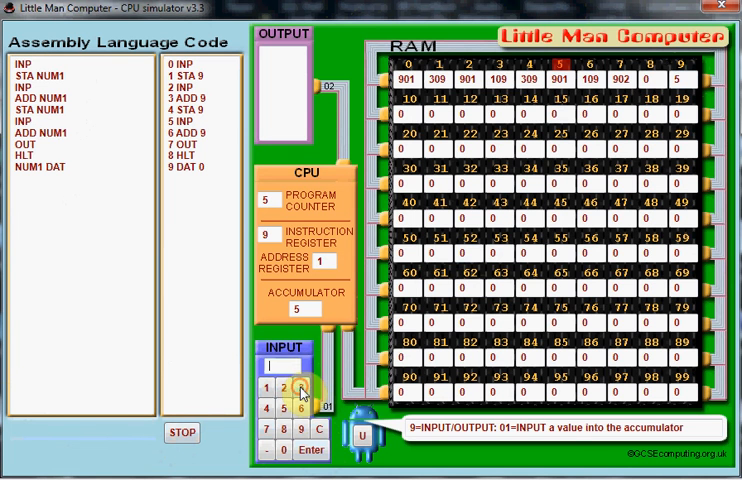
click(305, 437)
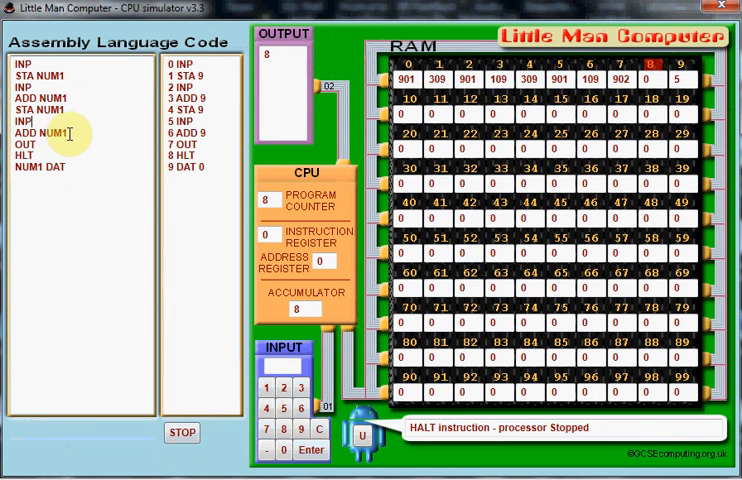
click(48, 131)
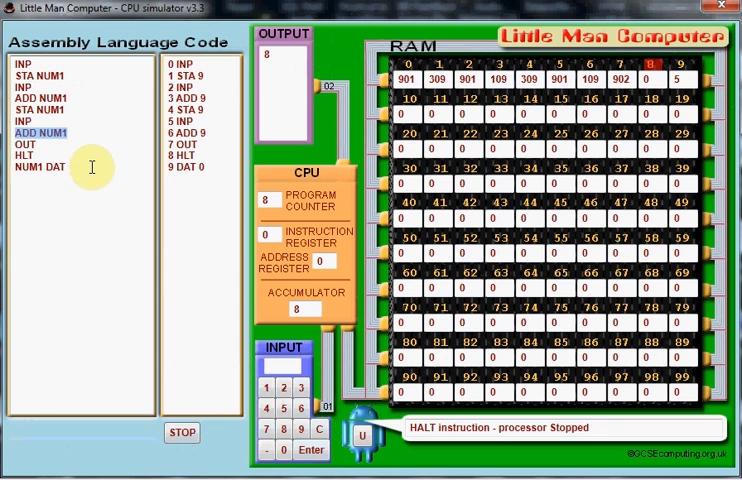